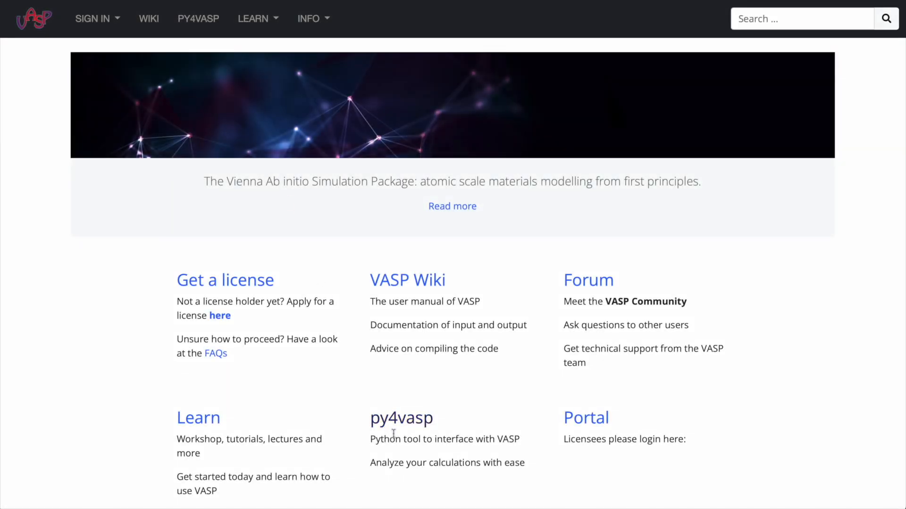
Step: Open the py4vasp documentation and scroll to its pip and conda installation commands
click(401, 418)
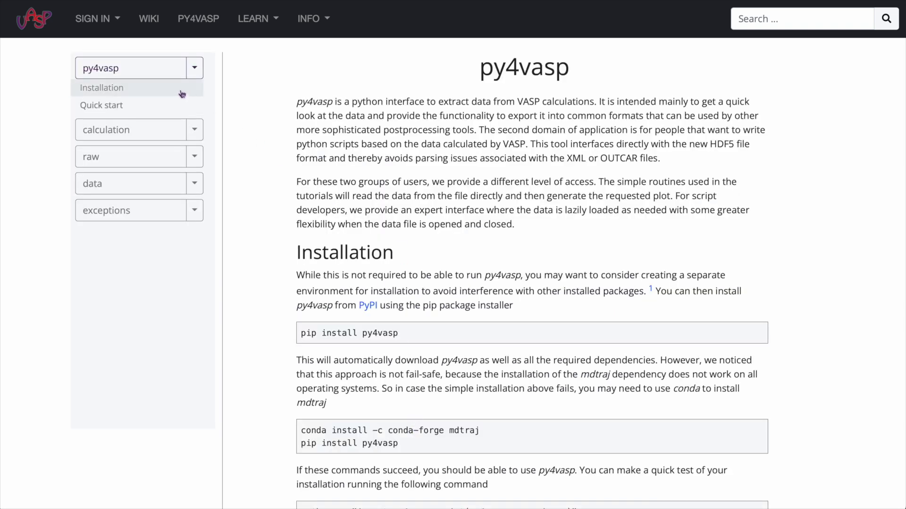
scroll(down, 3)
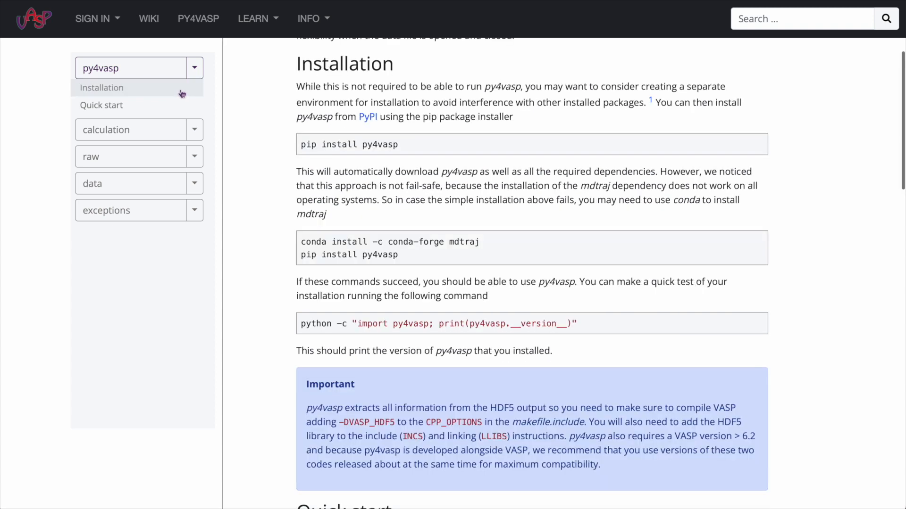
mouse_move(188, 105)
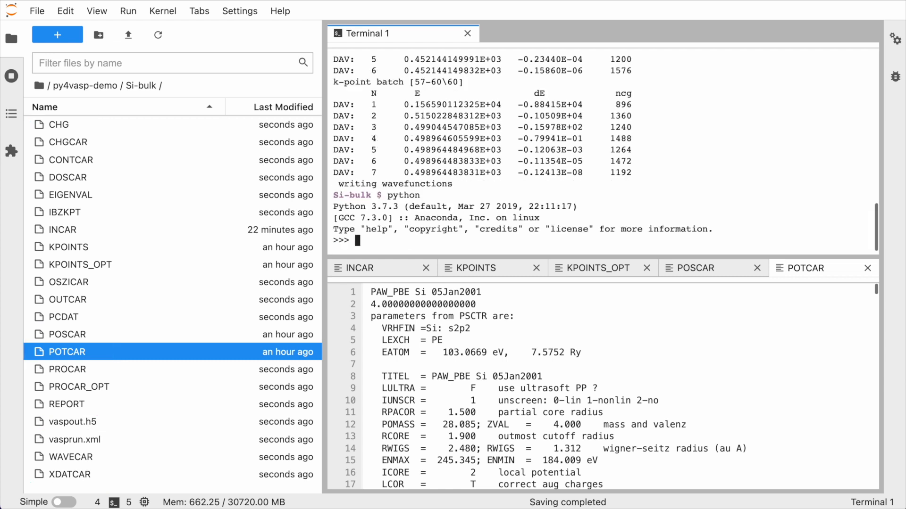
Step: Import py4vasp and load the current directory's calculation as dft_calc with Calculation.from_path
text(import py4vas)
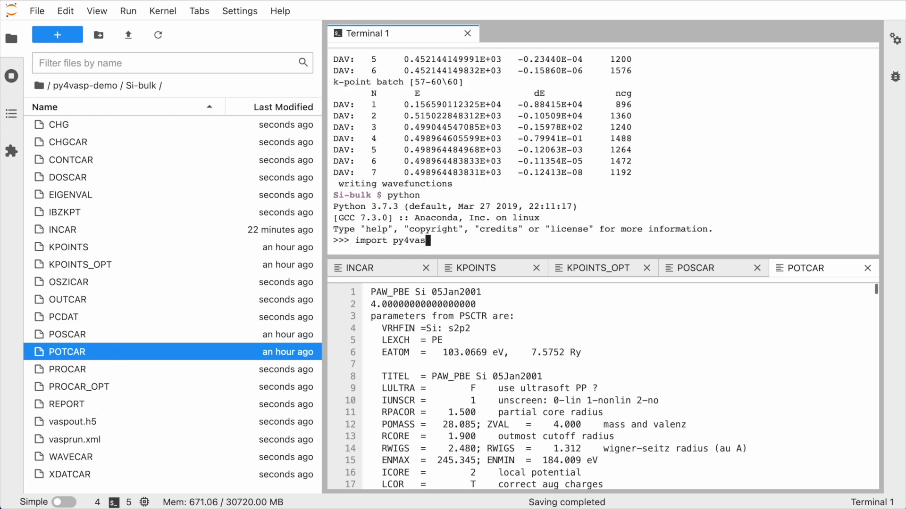
text(dft)
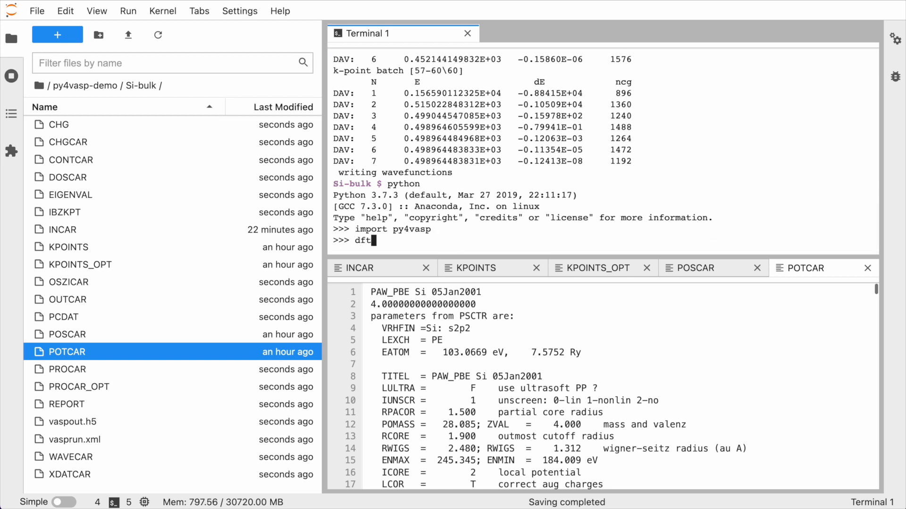
text(_calc = py4vasp.)
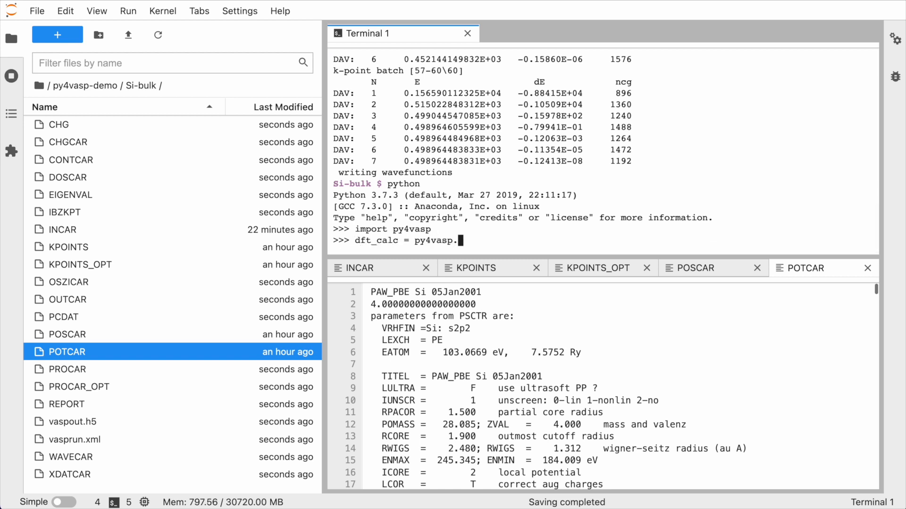
text(Calculation.from_path(".)
text(dft)
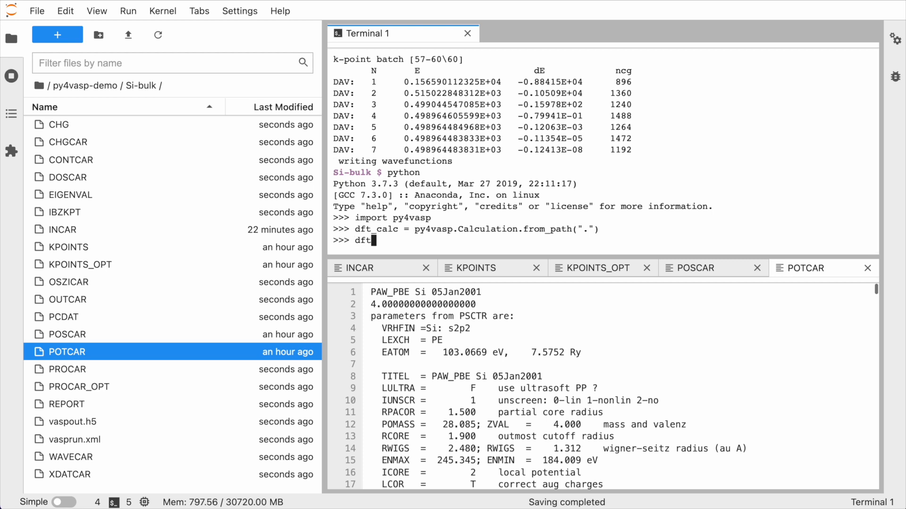
Step: Print the Si-bulk INCAR settings, then enter dft_calc.structure.print()
text(calc.INCAR.p)
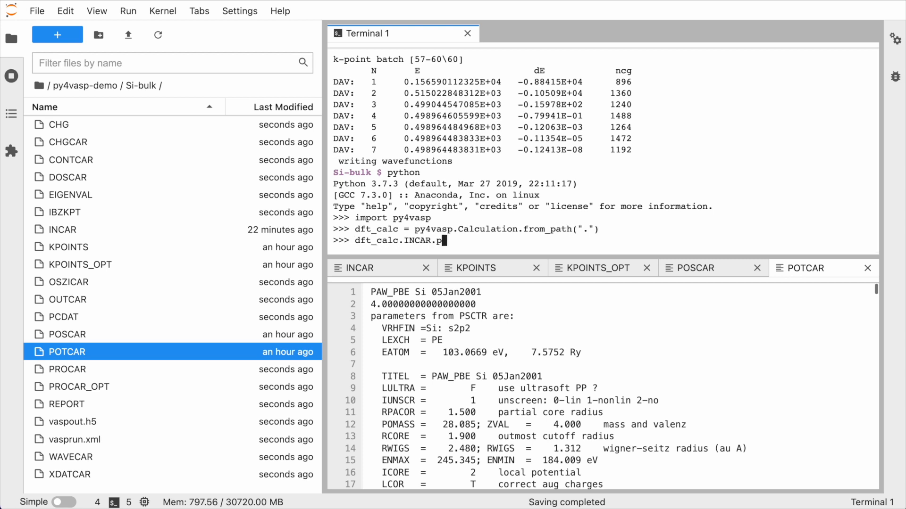
key(Return)
text(dft_calc.energy.print()
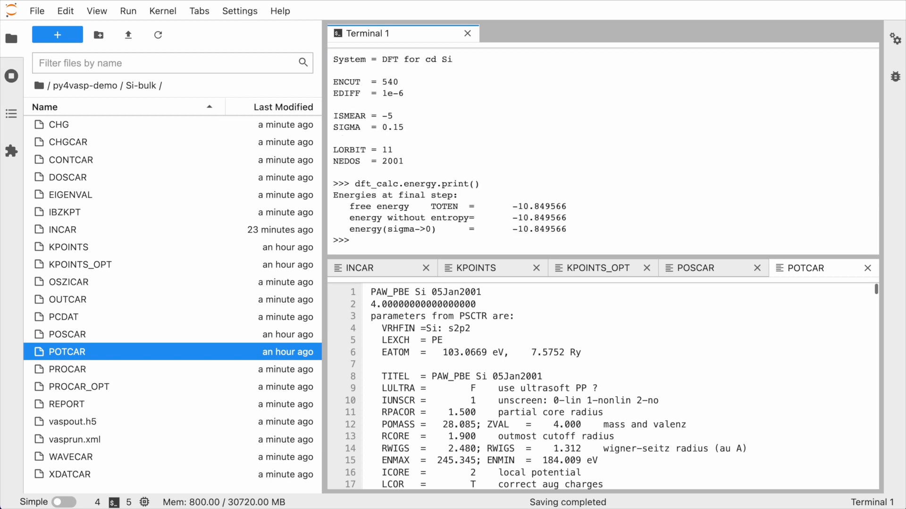
text(dft_calc.structure.print())
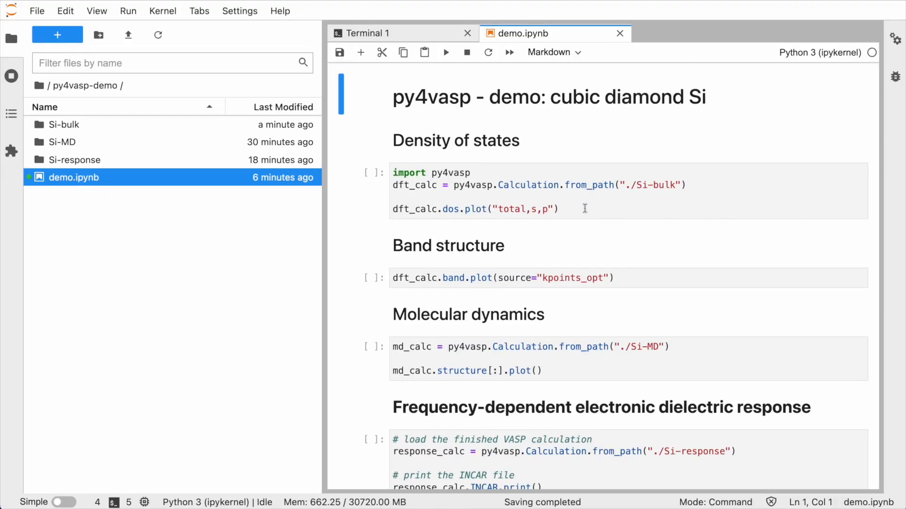
Step: Run the density-of-states and molecular dynamics cells, then play the Si-MD trajectory animation
click(446, 52)
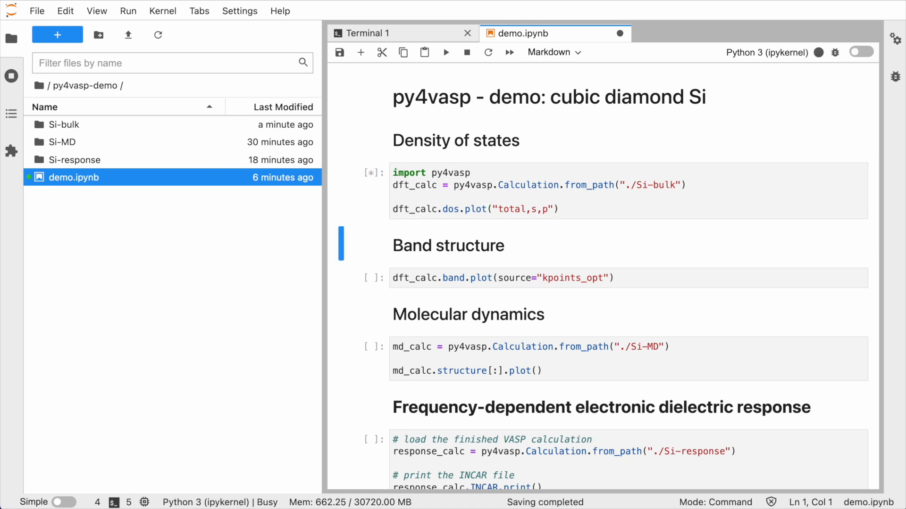
scroll(down, 3)
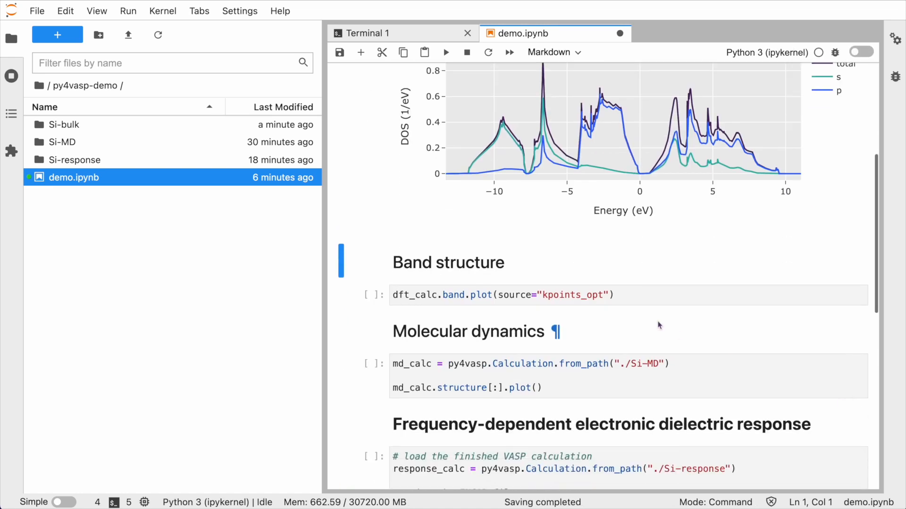
click(446, 52)
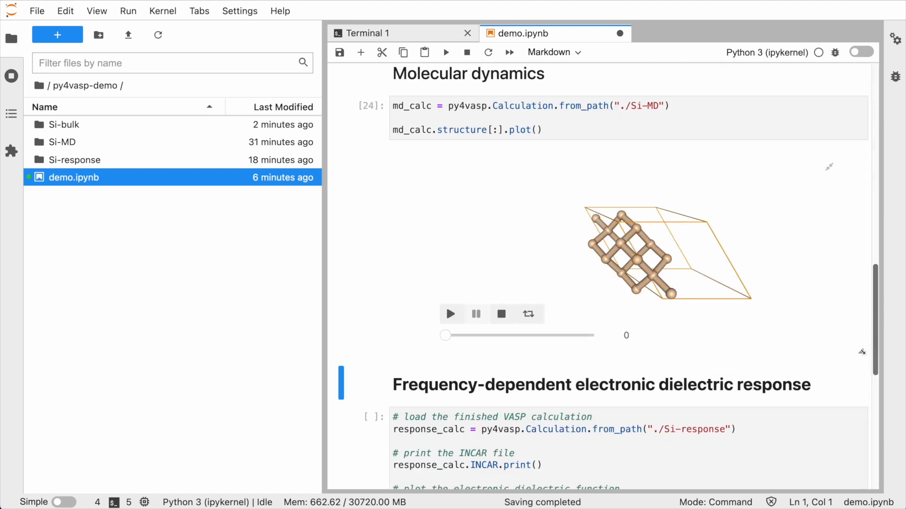
click(452, 314)
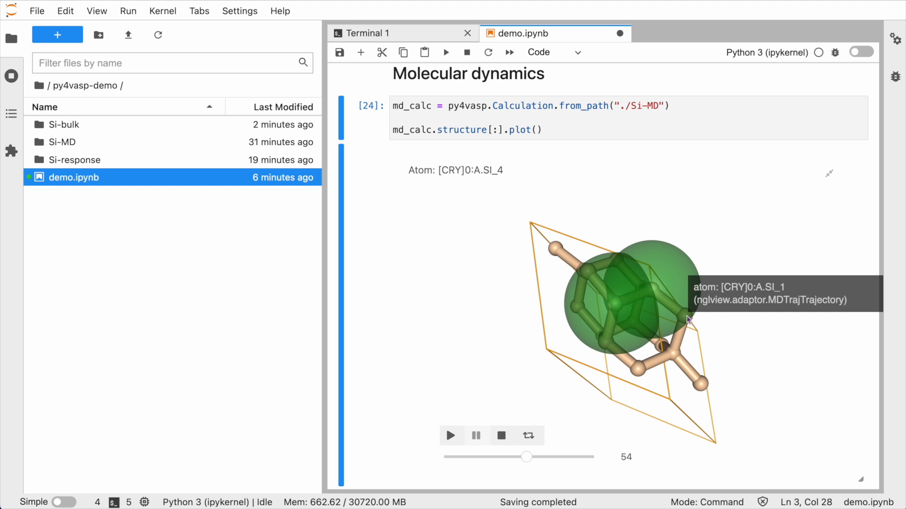
click(451, 436)
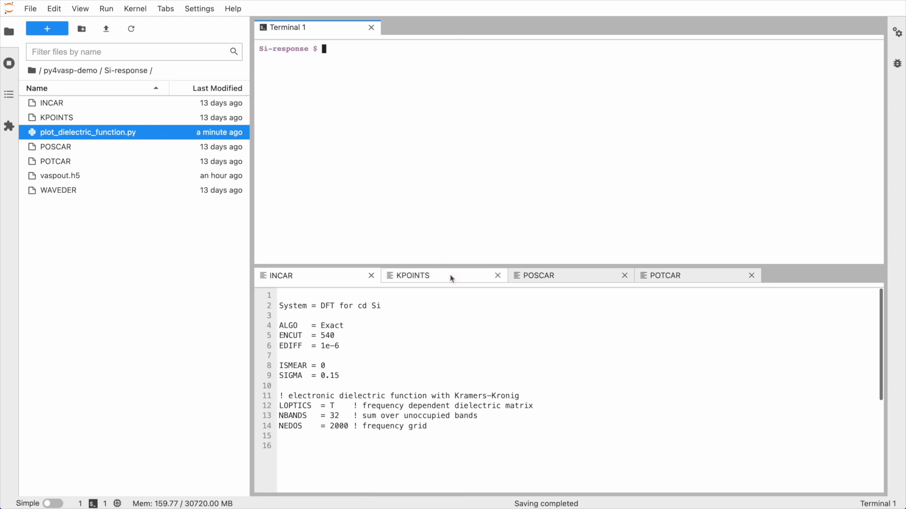
Step: Open plot_dielectric_function.py and run it with python in the Si-response terminal
click(663, 276)
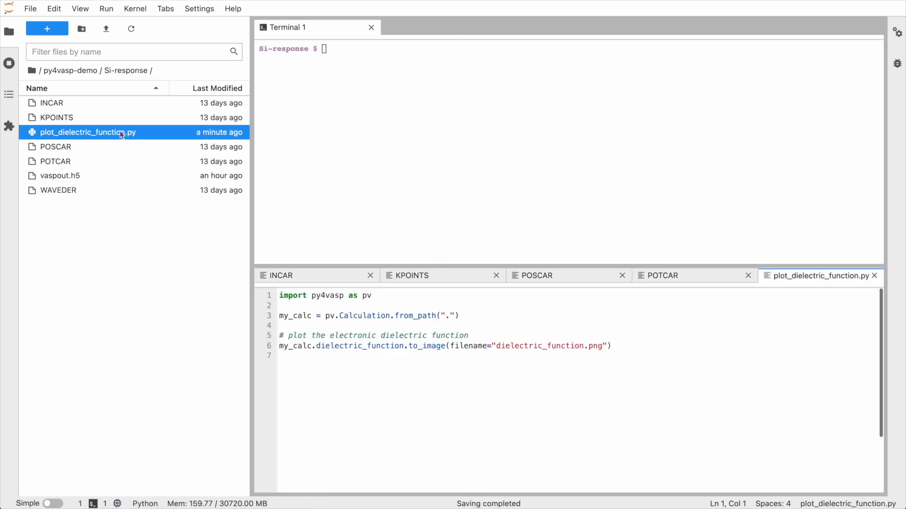
text(python p)
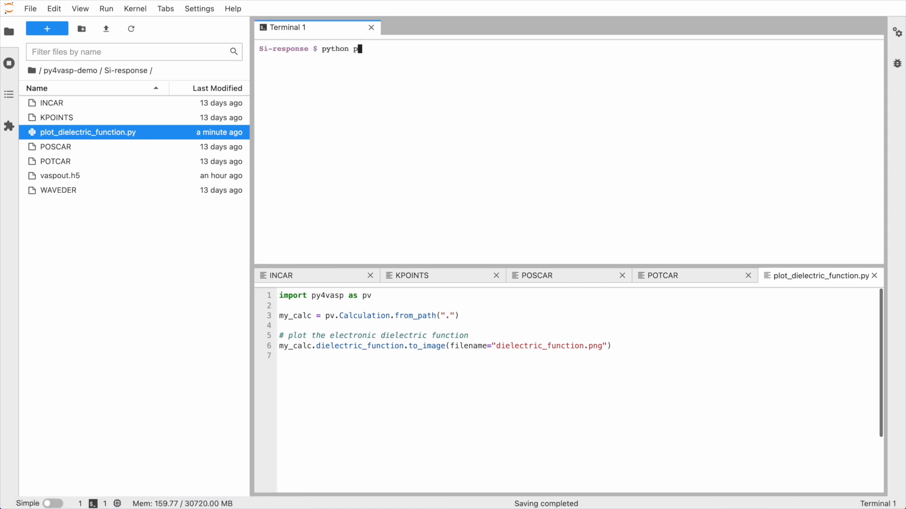
key(Return)
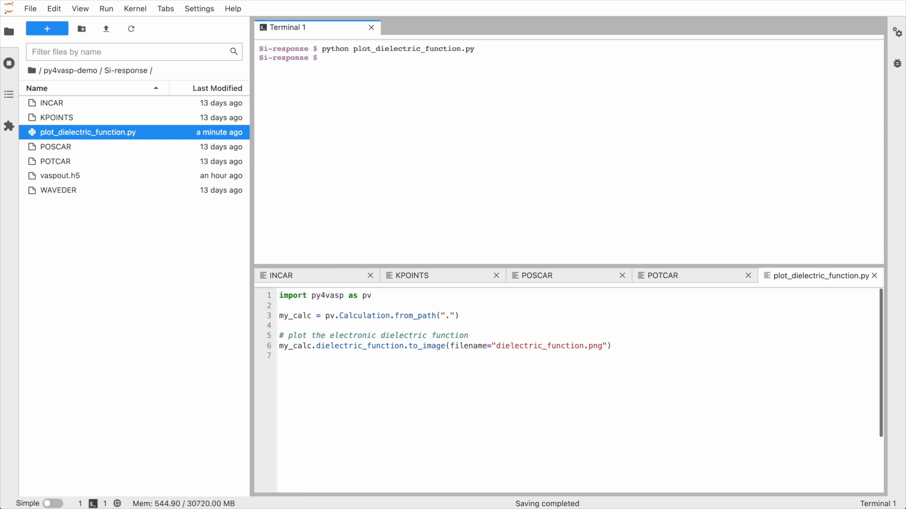